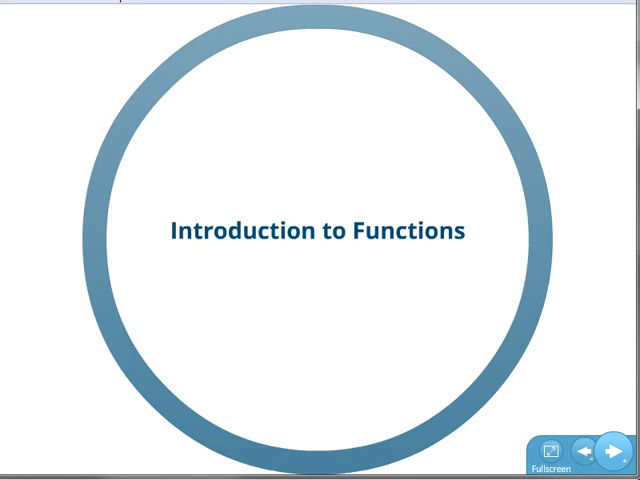
Step: Advance the Prezi from 'Introduction to Functions' to the 'What are functions?' slide
left_click(610, 452)
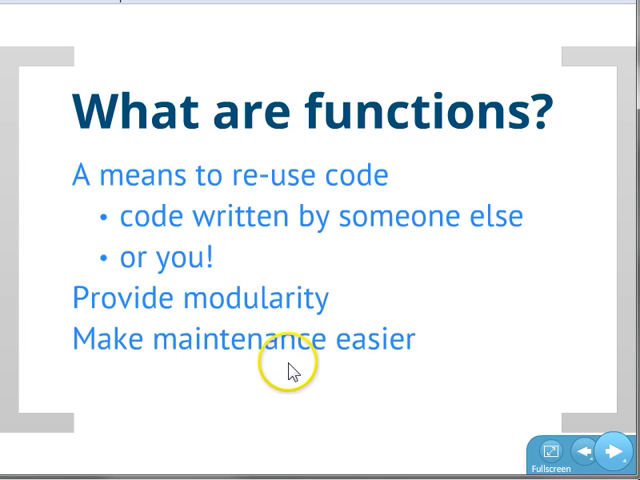
Step: Advance the Prezi to the 'Function Documentation' slide on parameters and return values
left_click(606, 452)
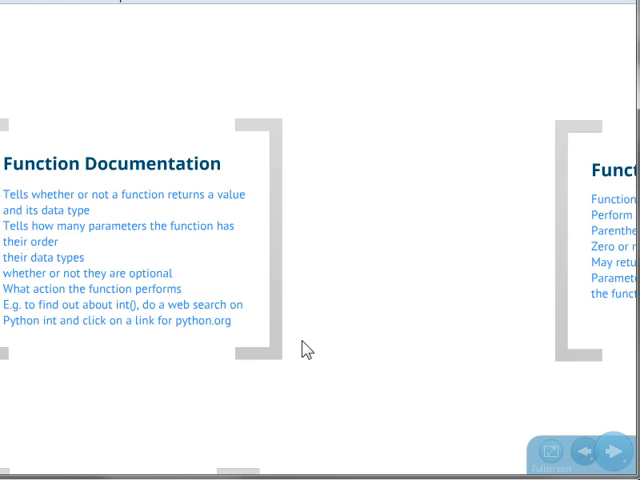
Step: Advance the Prezi past Function Documentation to 'The int() function' slide
left_click(607, 452)
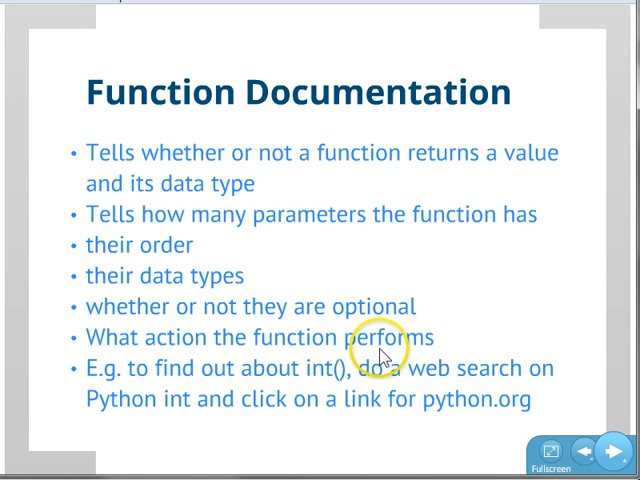
mouse_move(515, 333)
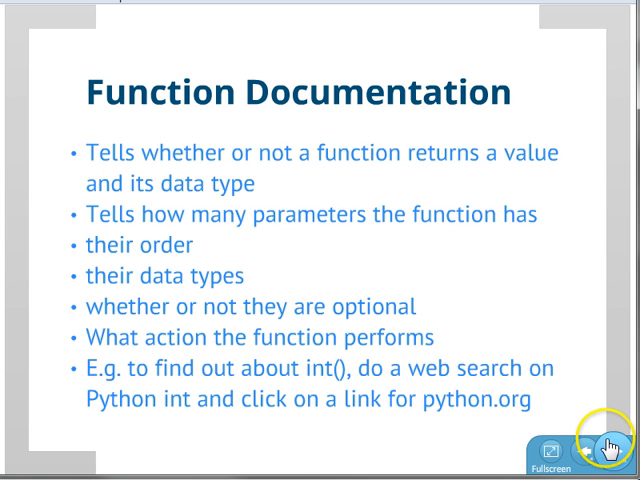
left_click(611, 446)
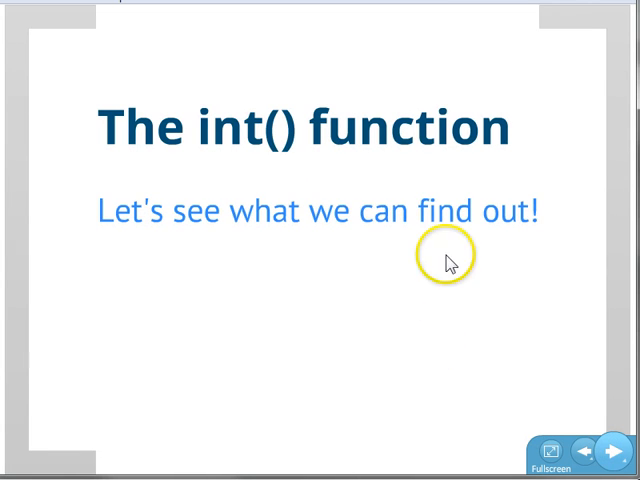
mouse_move(348, 258)
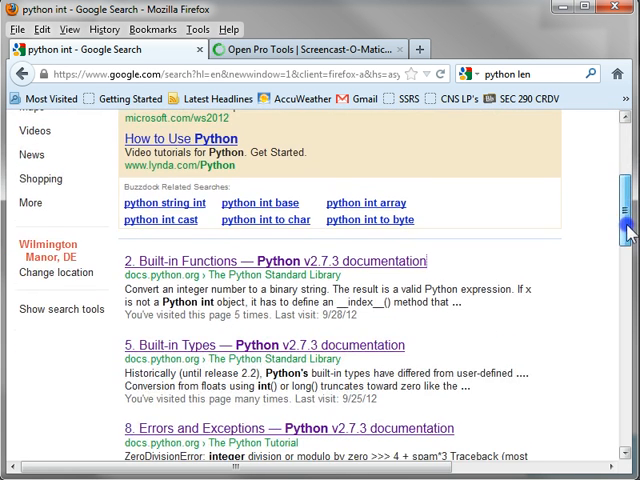
Step: Scroll the 'python int' Google results down to the Built-in Functions documentation link
scroll("down", 3)
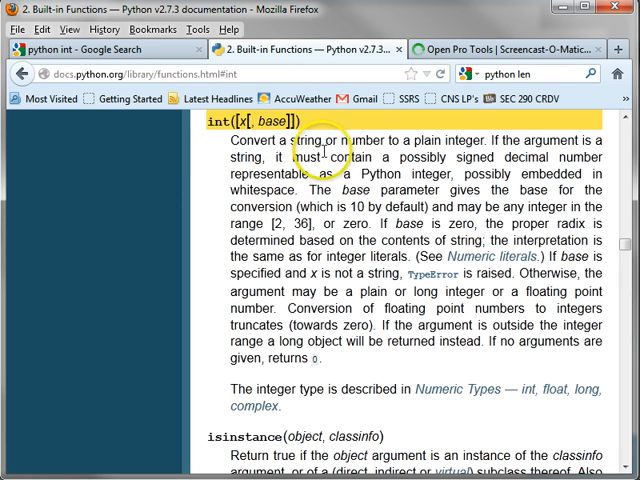
mouse_move(430, 160)
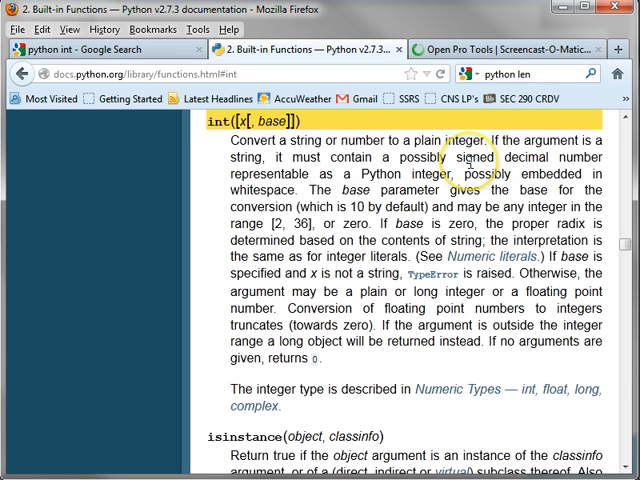
mouse_move(210, 245)
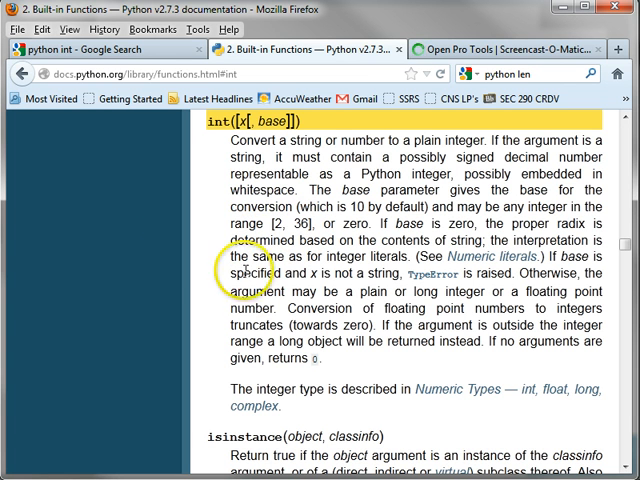
mouse_move(425, 372)
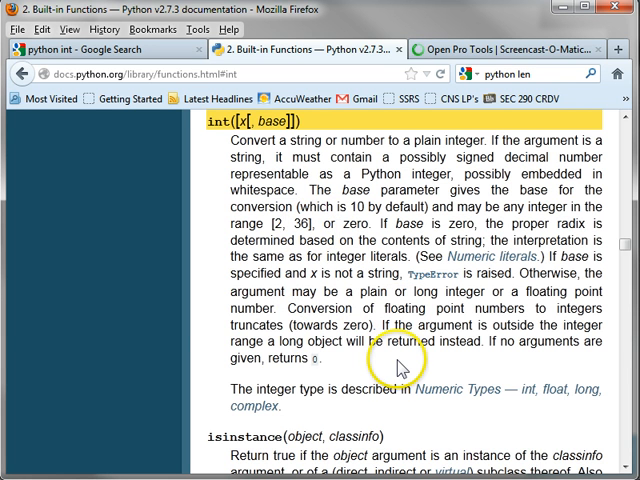
mouse_move(393, 365)
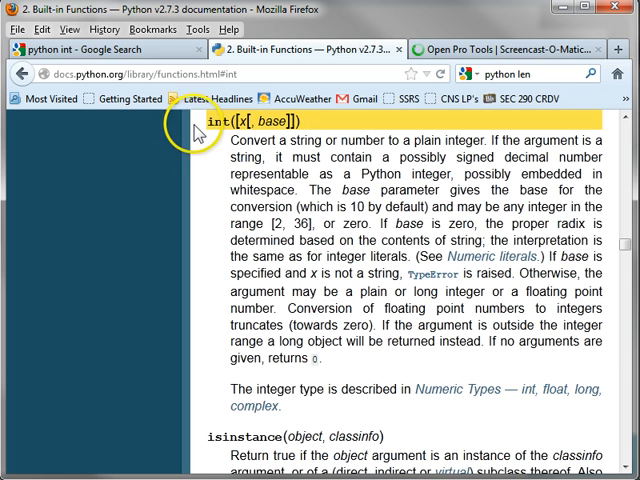
mouse_move(202, 127)
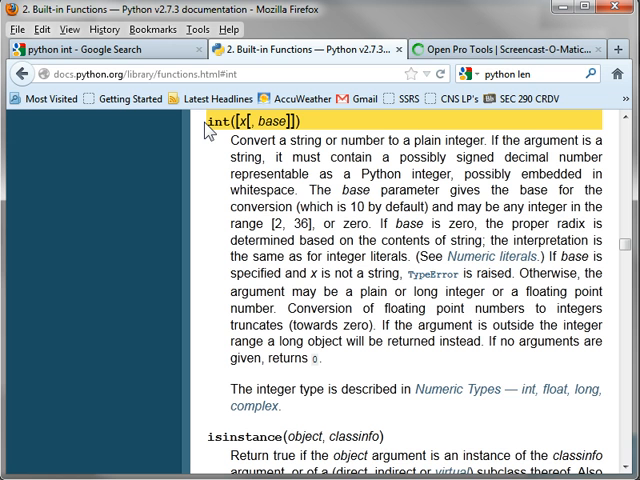
mouse_move(207, 131)
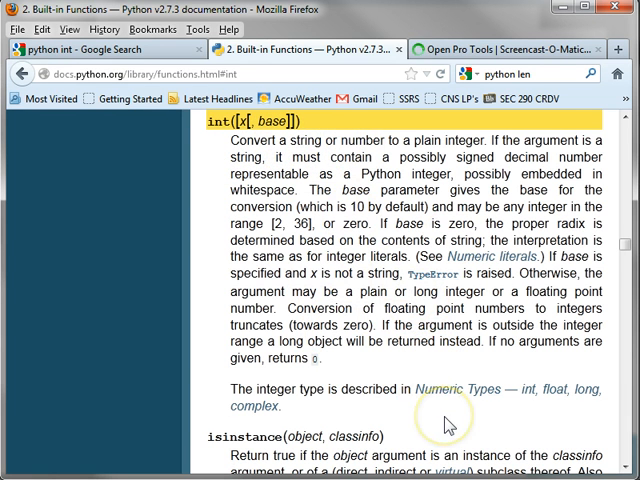
mouse_move(445, 422)
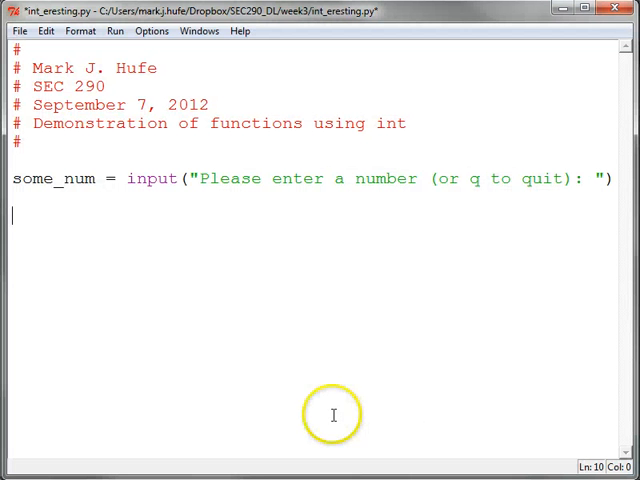
mouse_move(317, 327)
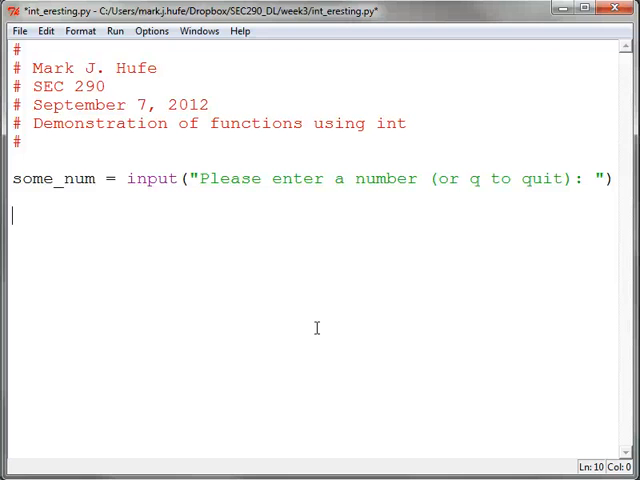
Step: Add a while some_num != "q": loop containing num = int(some_num)
type("while")
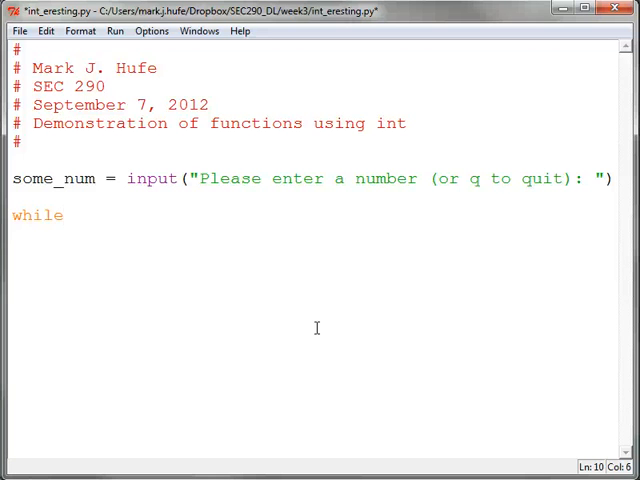
type("some_")
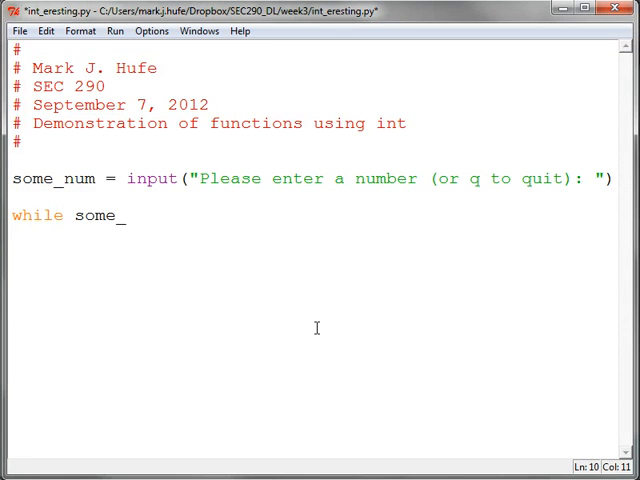
type("num !")
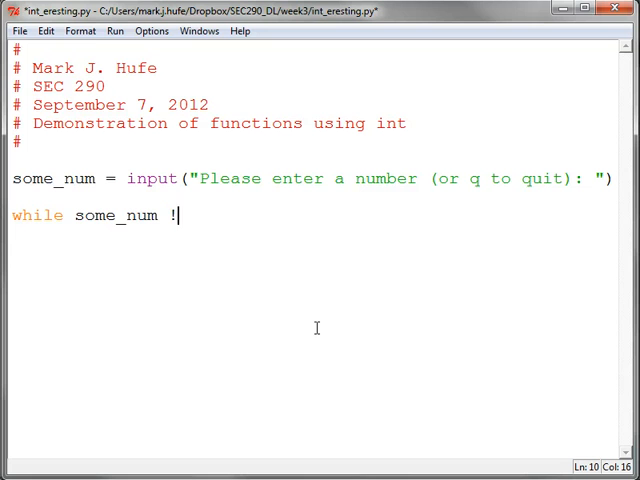
type("= \"q\"")
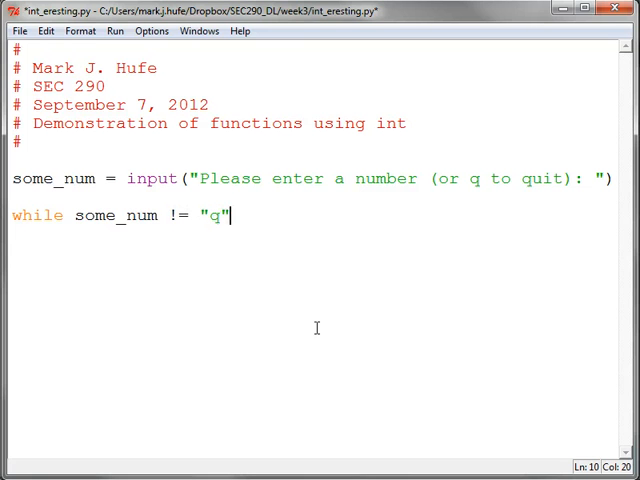
type(":")
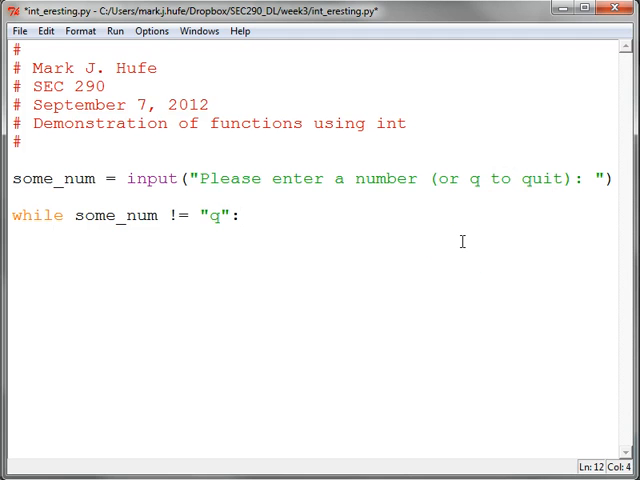
type("num")
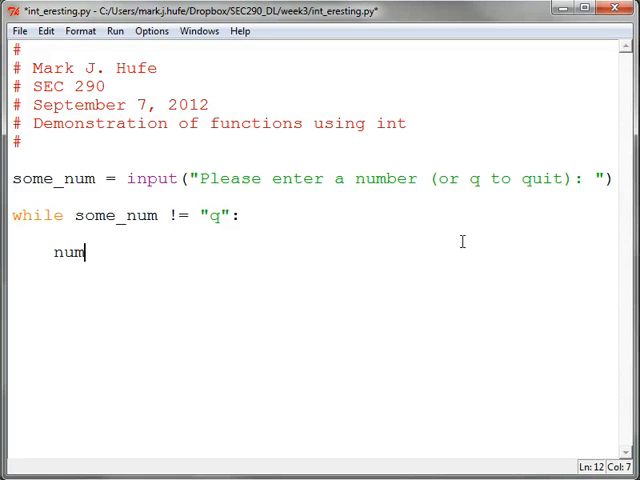
type("= in")
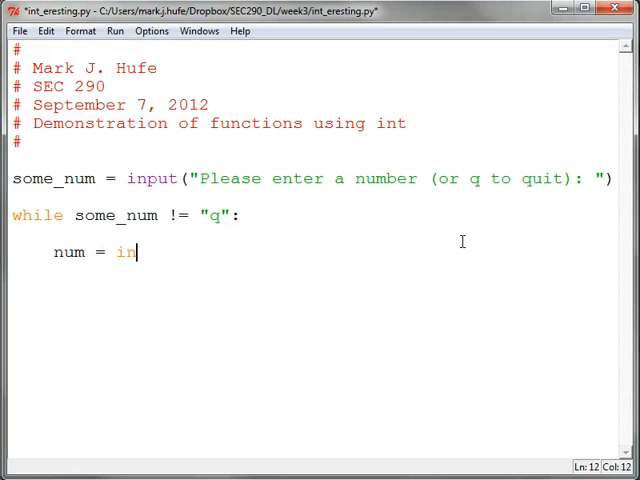
type("t(")
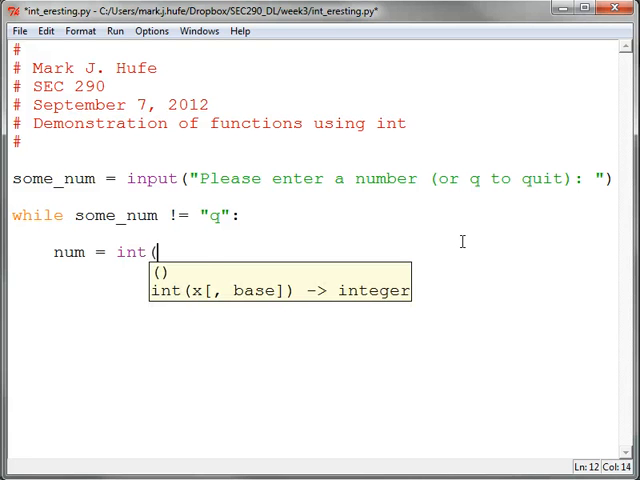
type("some_num")
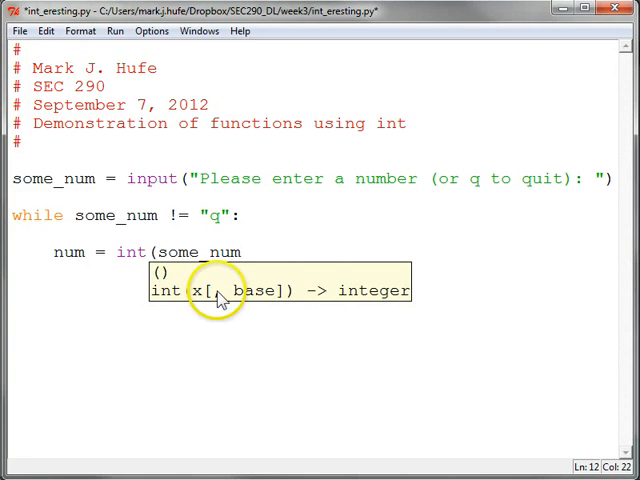
mouse_move(207, 308)
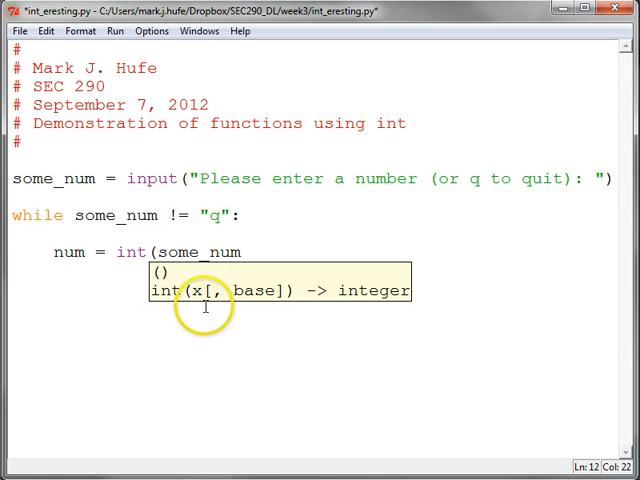
mouse_move(295, 335)
type(")")
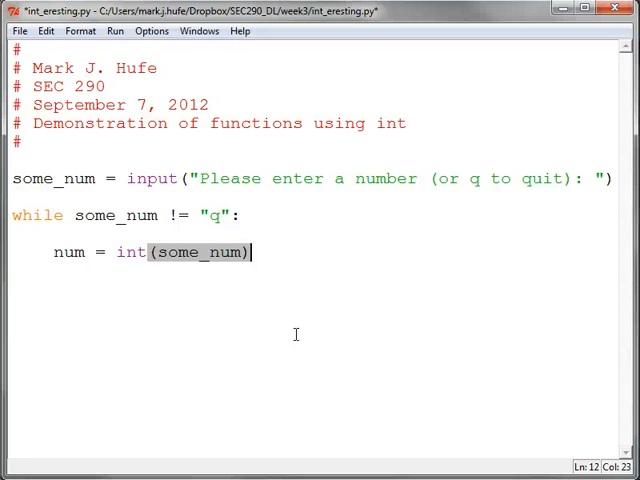
Step: Add print(some_num, num) to the loop, then save and run the script
type("print")
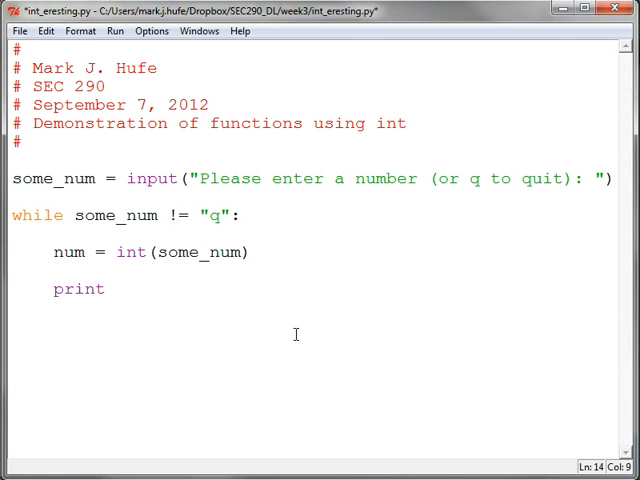
type("(some_num, num")
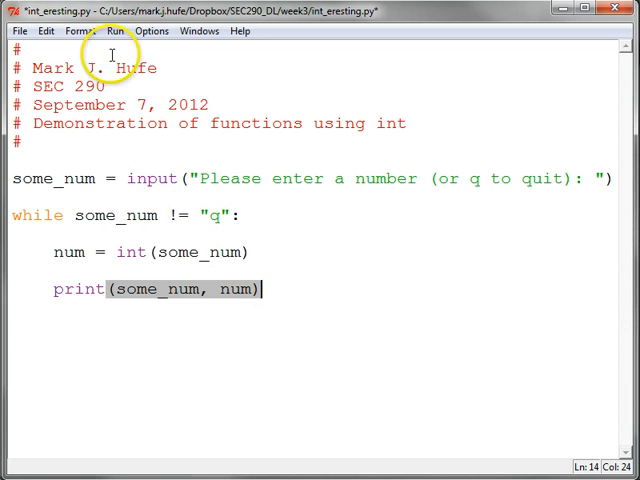
left_click(102, 31)
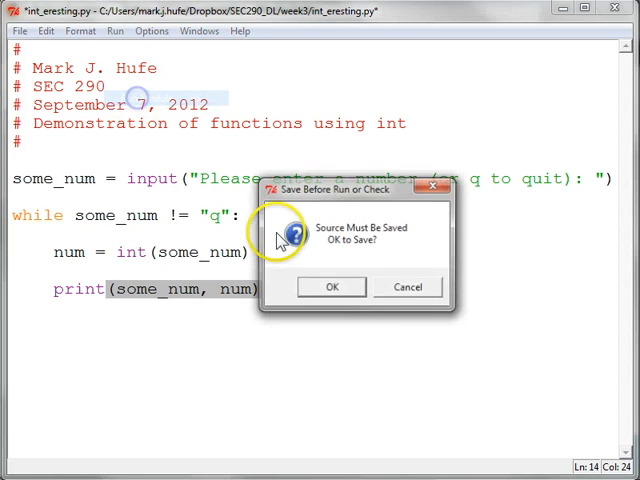
left_click(331, 287)
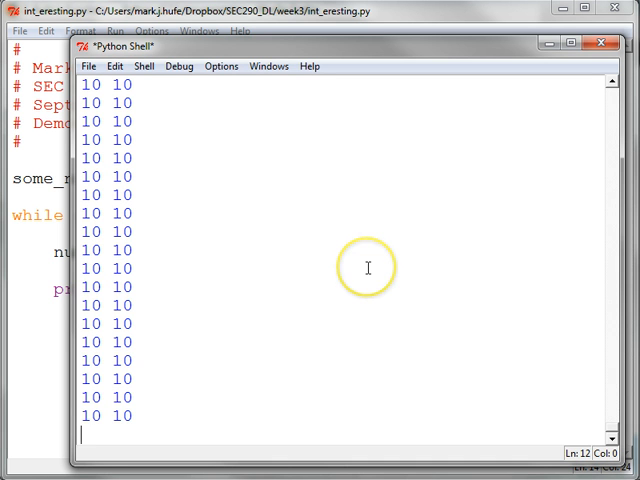
Step: Stop the endlessly repeating '10 10' output with Ctrl+C
key("ctrl+c")
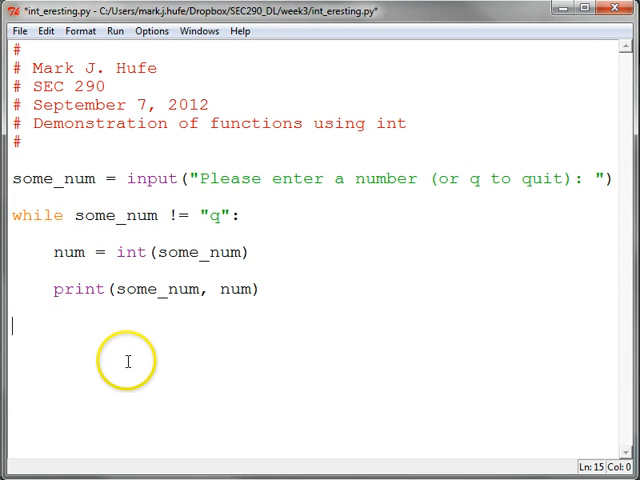
Step: End the loop with some_num = input("Please enter a number (or q to quit): ") and rerun
type("some_num = input(\"Please enter a number (or q to quit): \")")
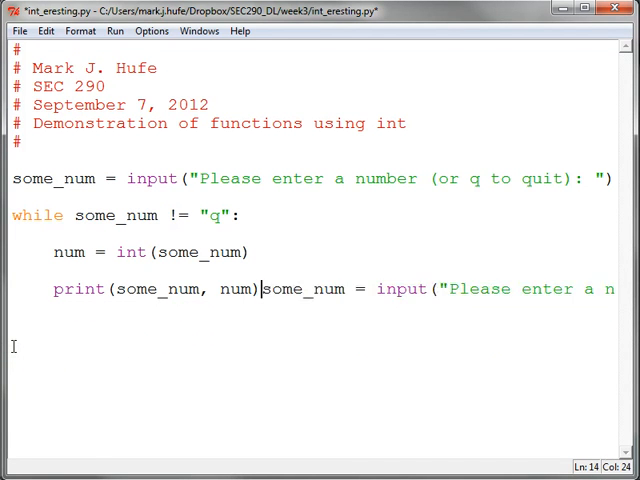
key("Enter")
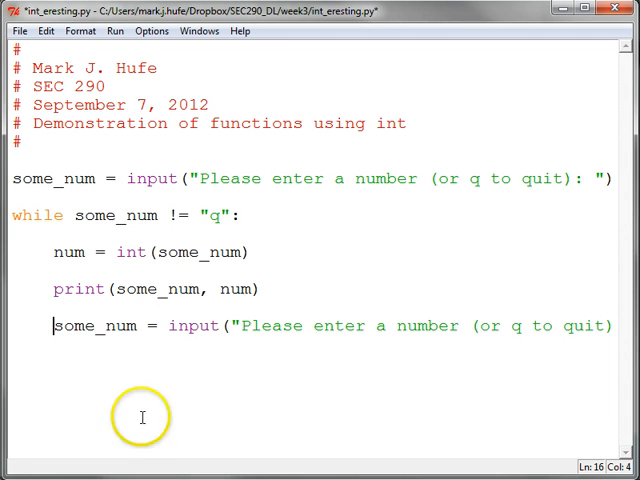
mouse_move(95, 289)
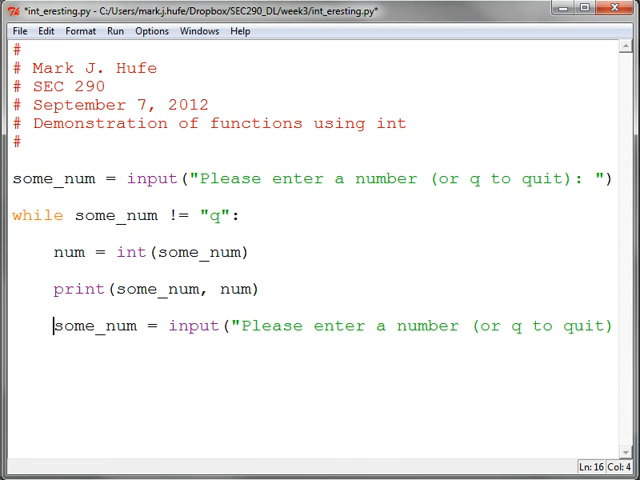
left_click(116, 31)
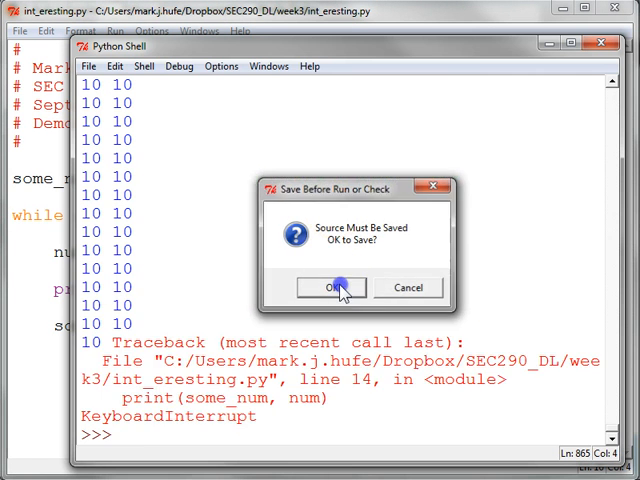
Step: Save and run the script, entering 10, 100 and q at the prompts
left_click(332, 288)
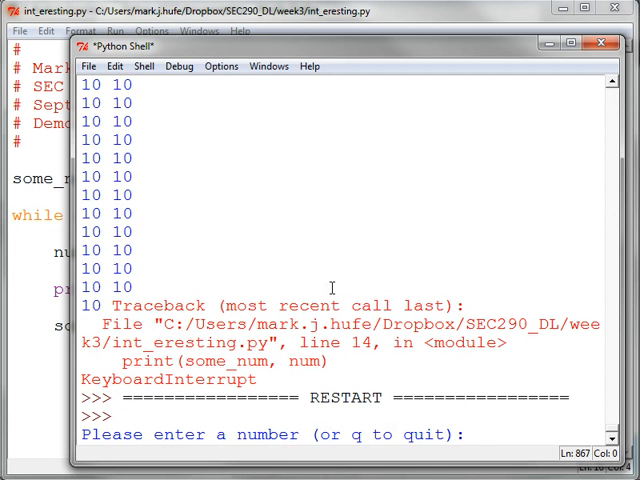
type("10")
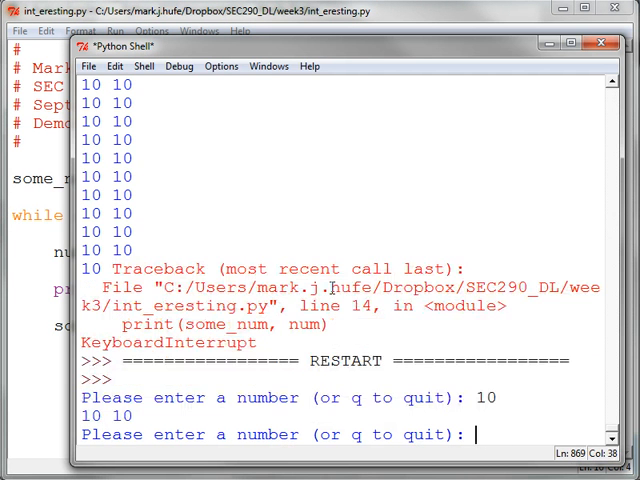
type("00")
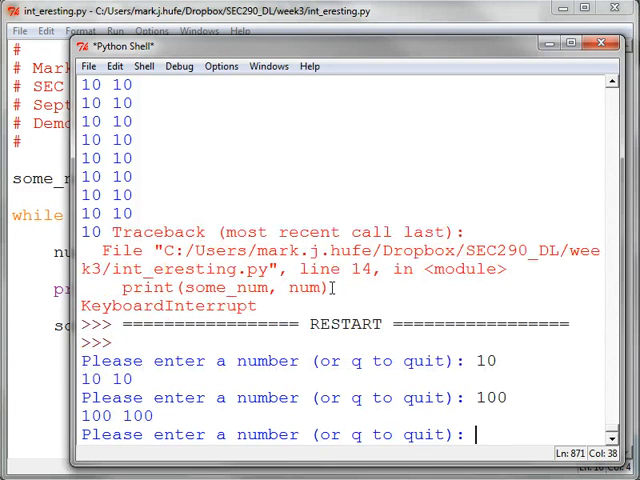
type("q")
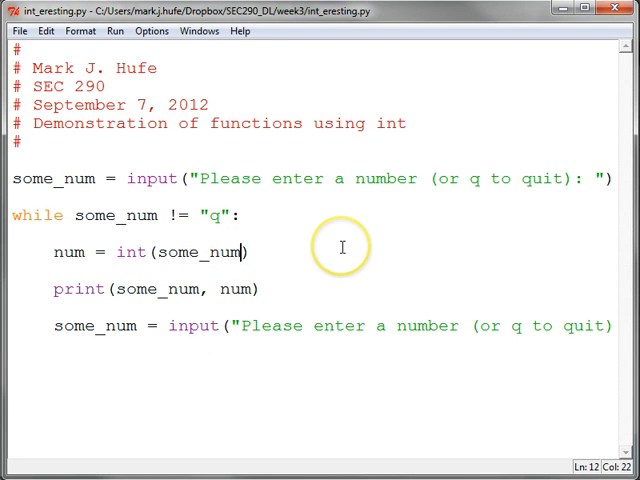
Step: Change the conversion to int(some_num, 2) and run the module again
type(", 2")
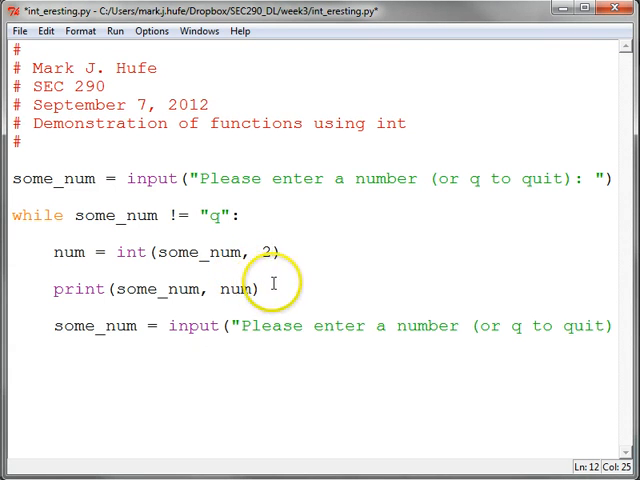
left_click(114, 31)
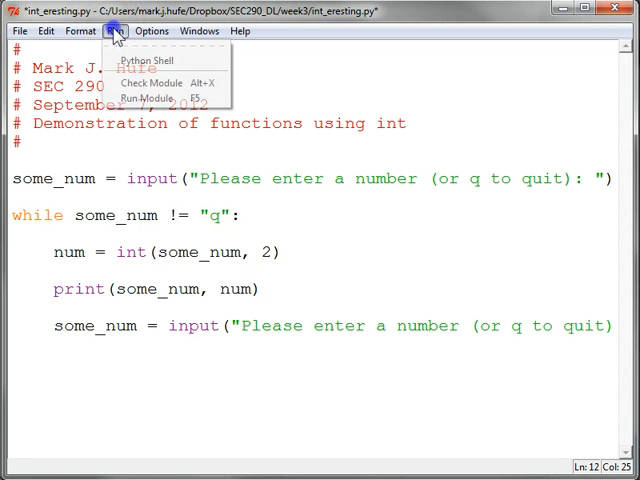
mouse_move(140, 97)
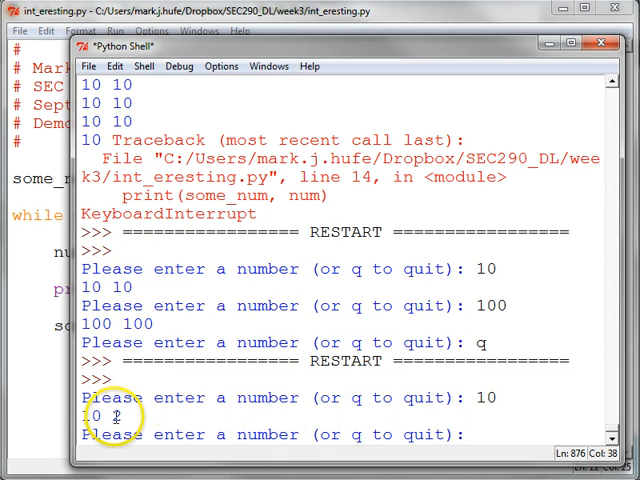
Step: Test the binary version in the shell with inputs 10, 100 and 12
type("2")
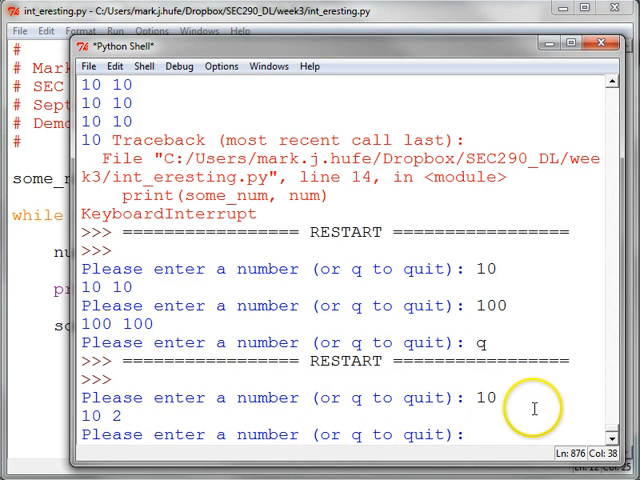
type("100")
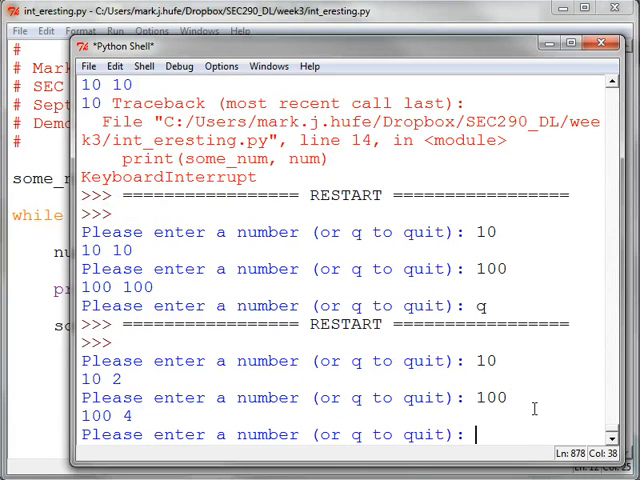
type("12")
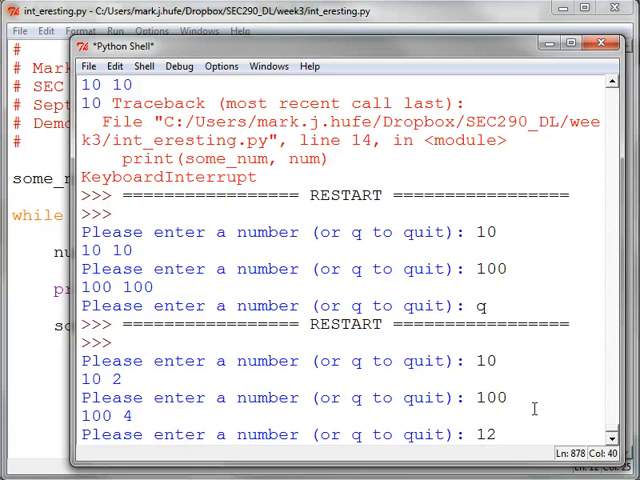
type("120")
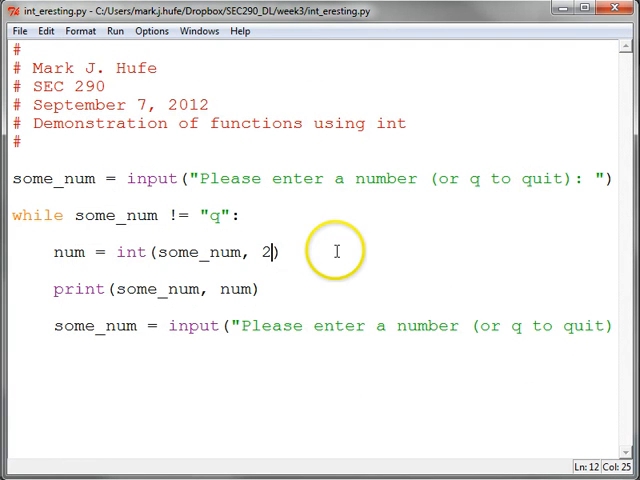
Step: Change the int() base from 2 to 16, save, and rerun the script
key("BackSpace")
type("16")
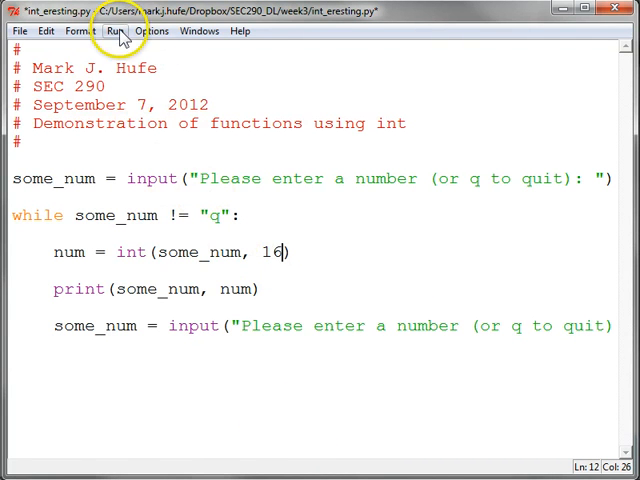
left_click(113, 30)
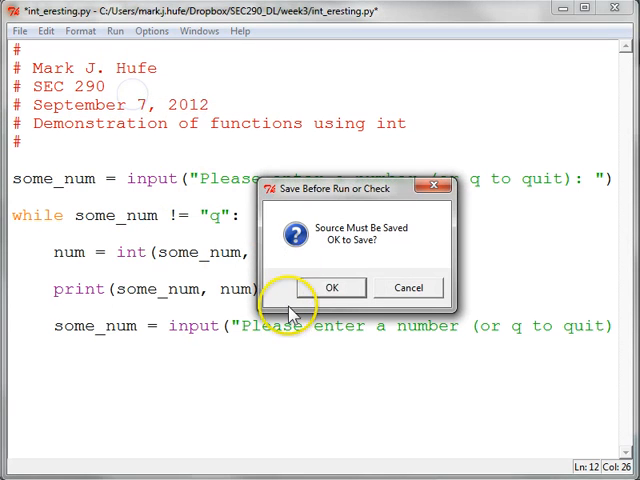
left_click(331, 287)
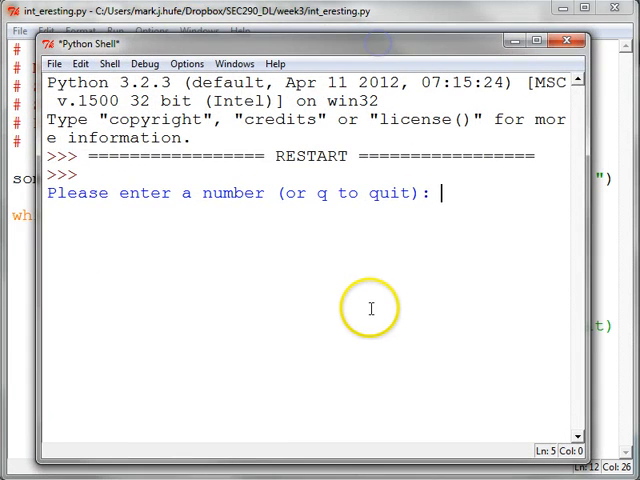
Step: Convert 10 and 100 as hex in the shell, giving 16 and 256
type("10")
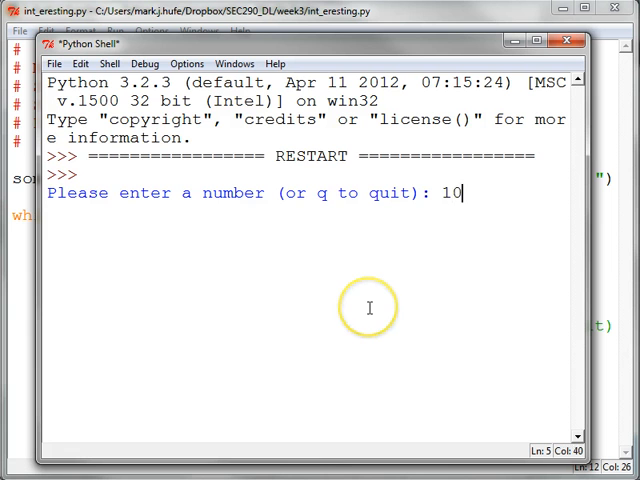
key("enter")
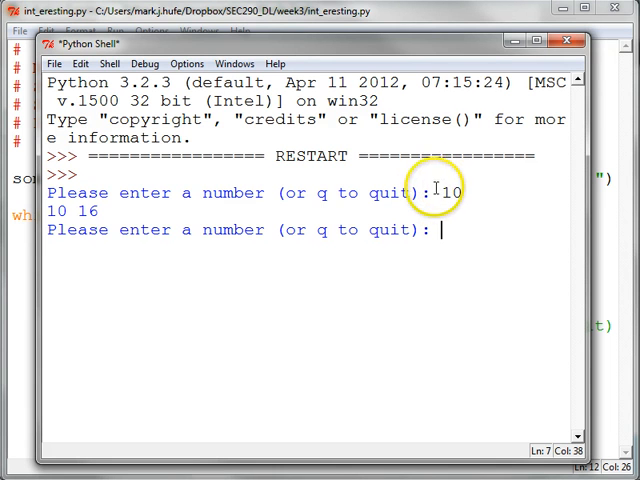
mouse_move(404, 312)
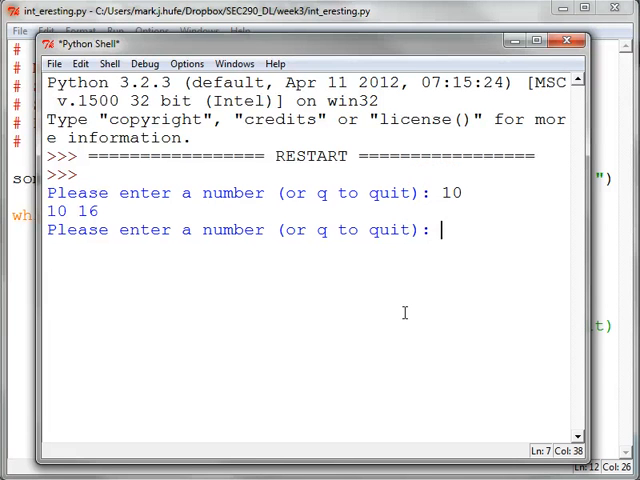
type("1")
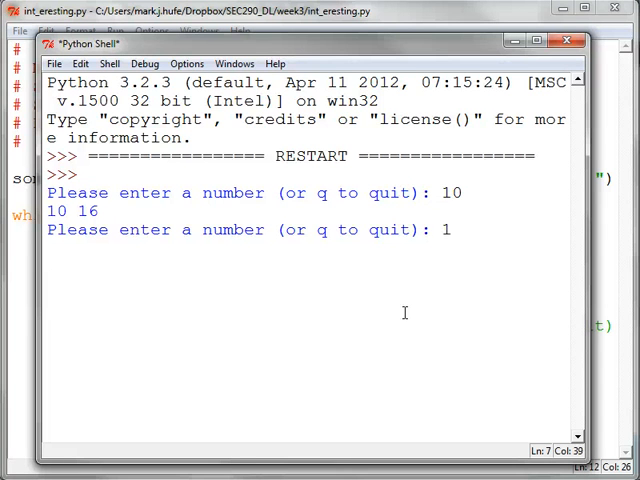
type("00")
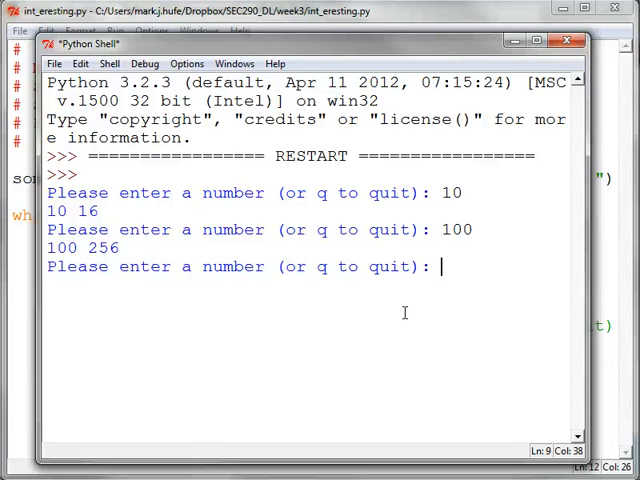
Step: Convert abcd to 43981, then return to the int_eresting.py editor
type("ab")
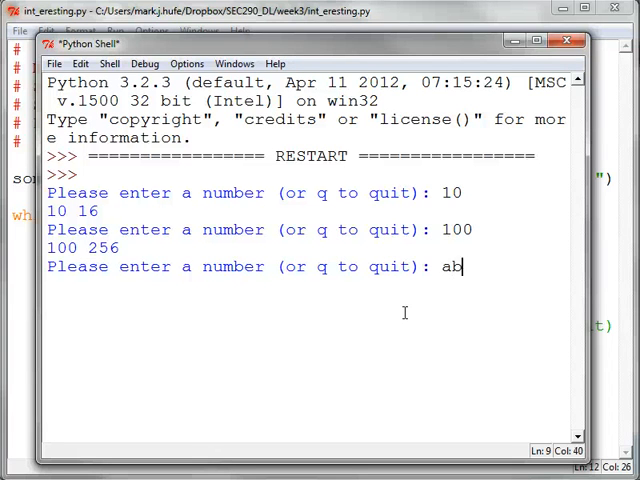
type("c")
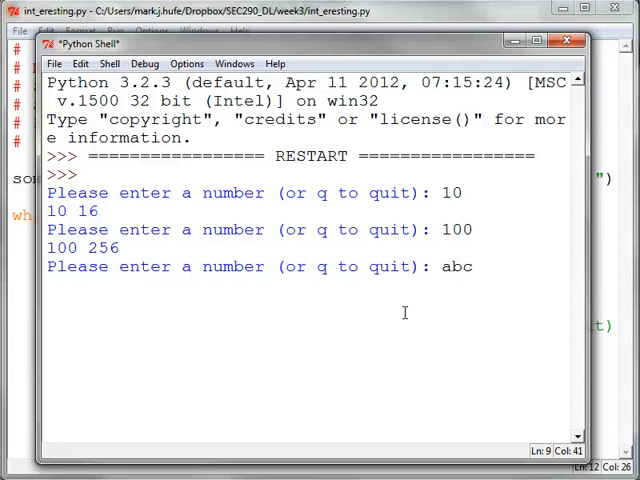
type("d")
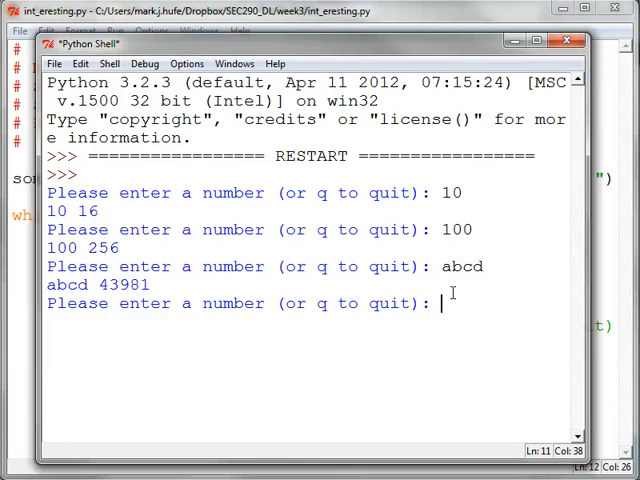
type("ab")
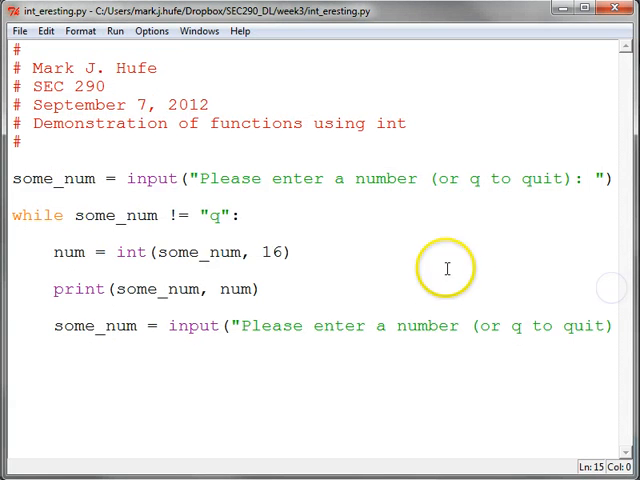
mouse_move(145, 262)
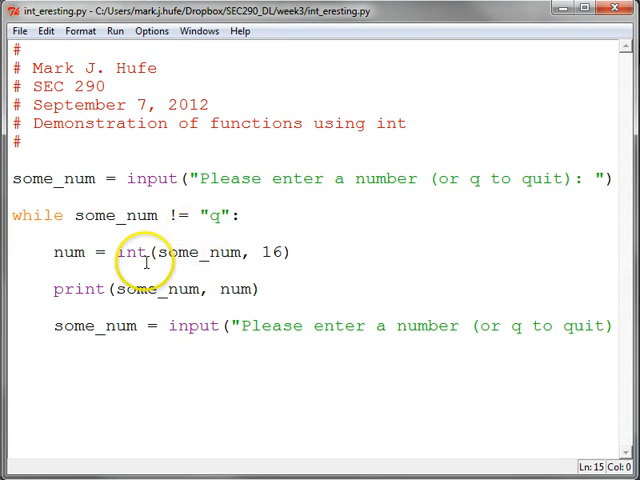
mouse_move(256, 342)
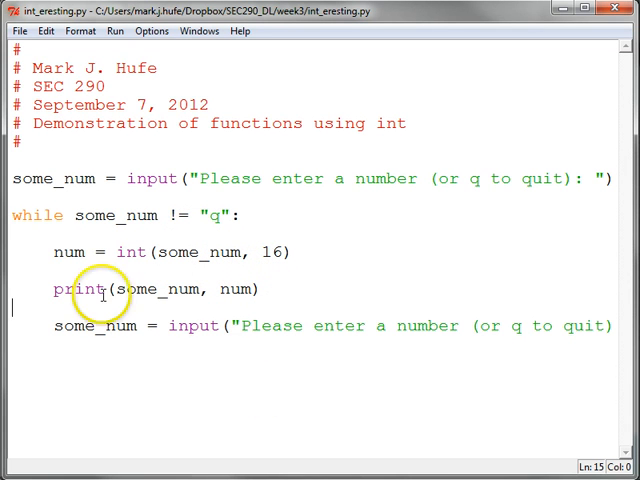
mouse_move(204, 431)
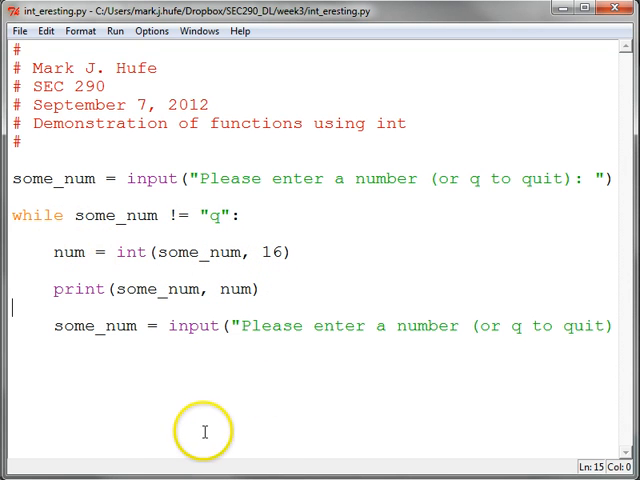